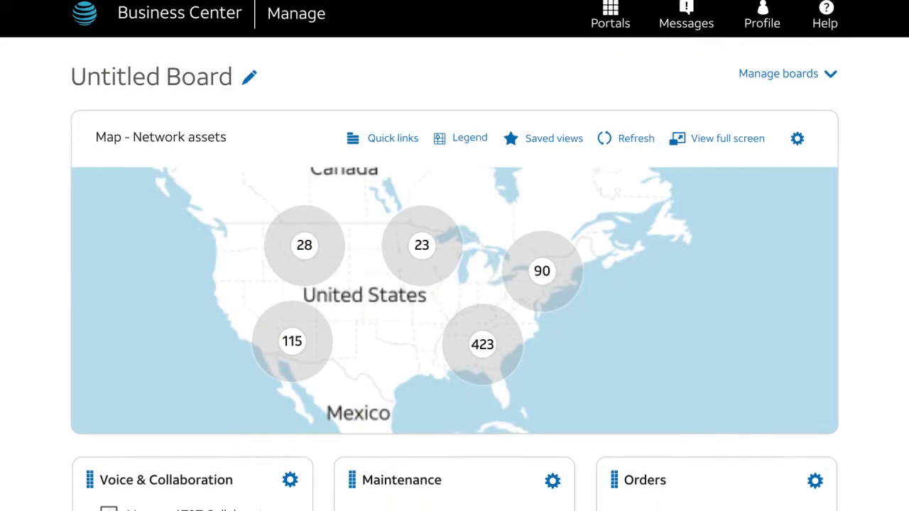
In the Maintenance widget, request a trouble ticket on equipment/software
scroll("down", 3)
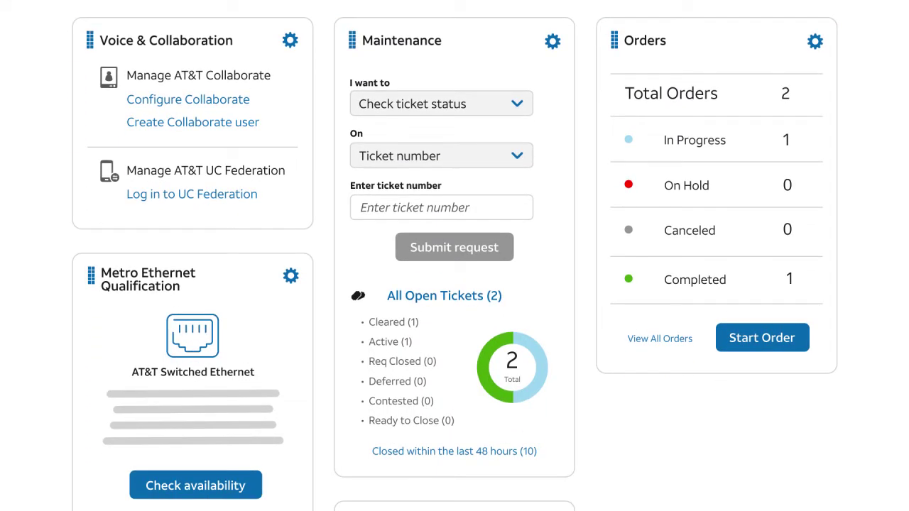
mouse_move(467, 245)
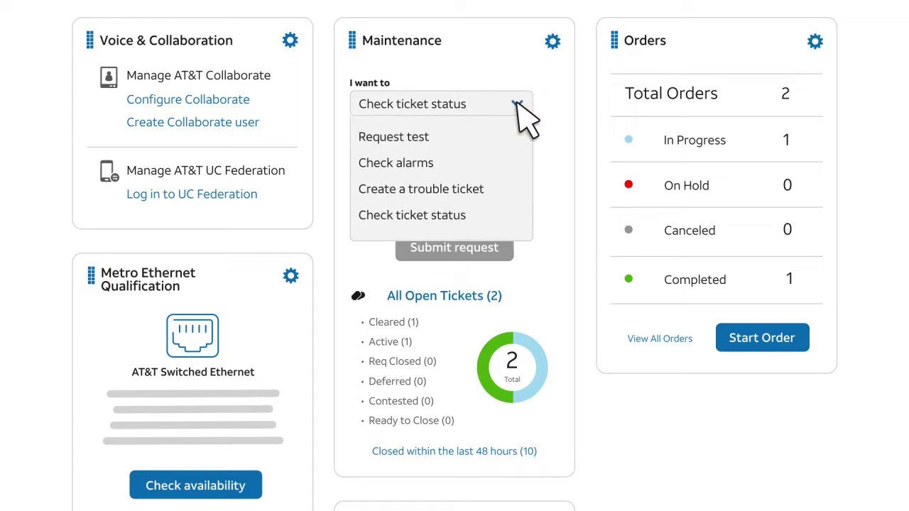
left_click(420, 189)
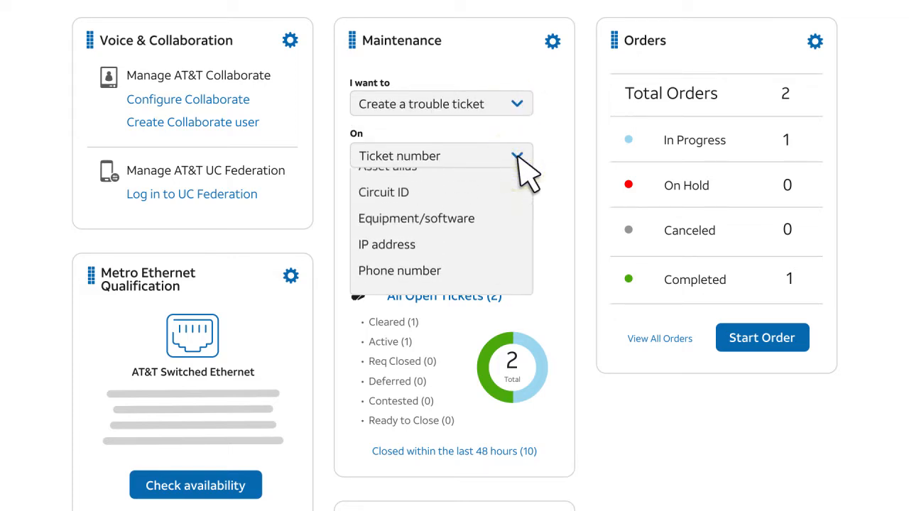
left_click(416, 218)
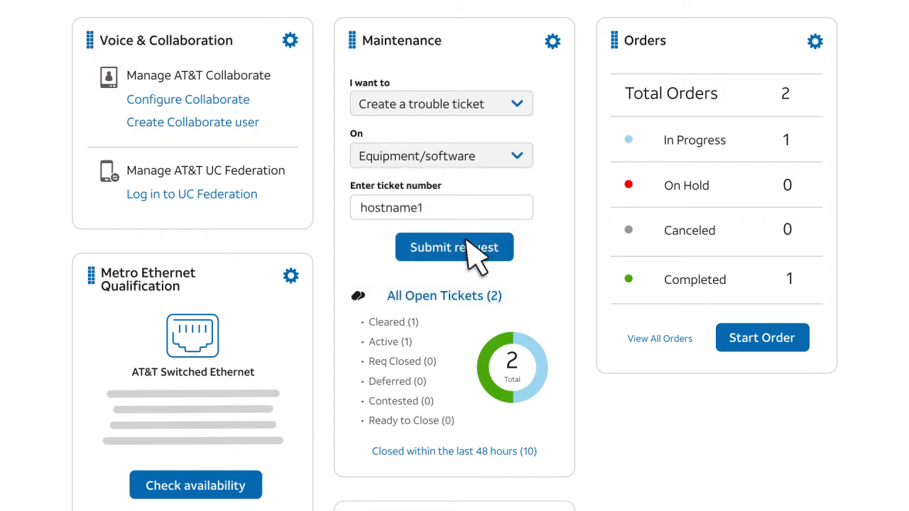
mouse_move(474, 266)
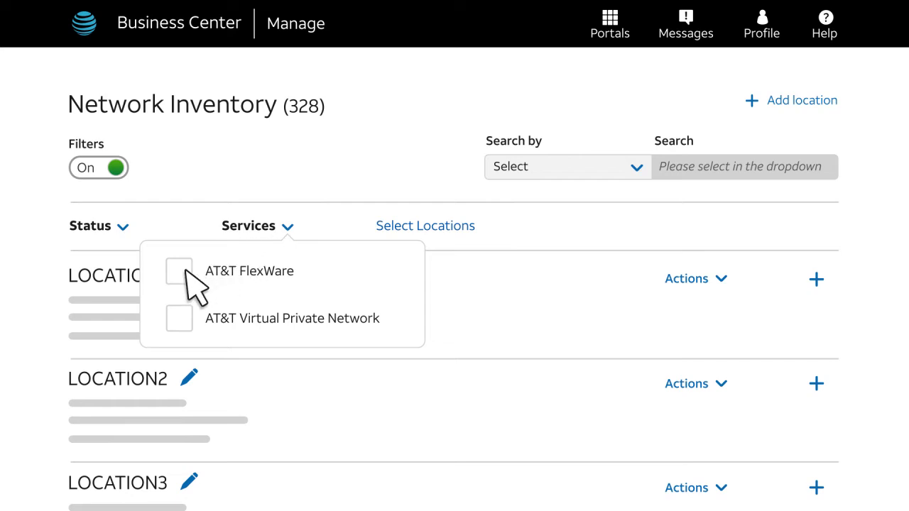
Filter the network inventory to AT&T FlexWare locations, narrowing 328 locations to 17
left_click(179, 270)
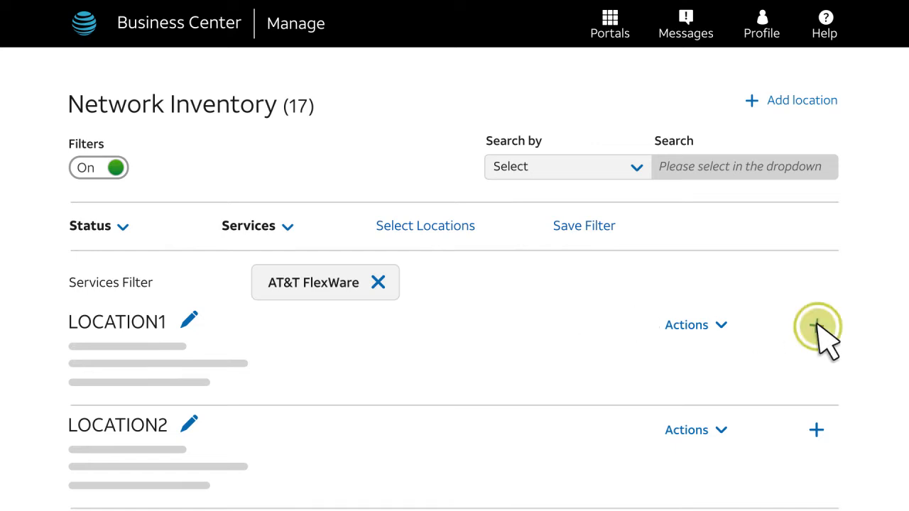
Expand LOCATION1's AT&T FlexWare service and create a ticket for its Universal CPE
left_click(816, 325)
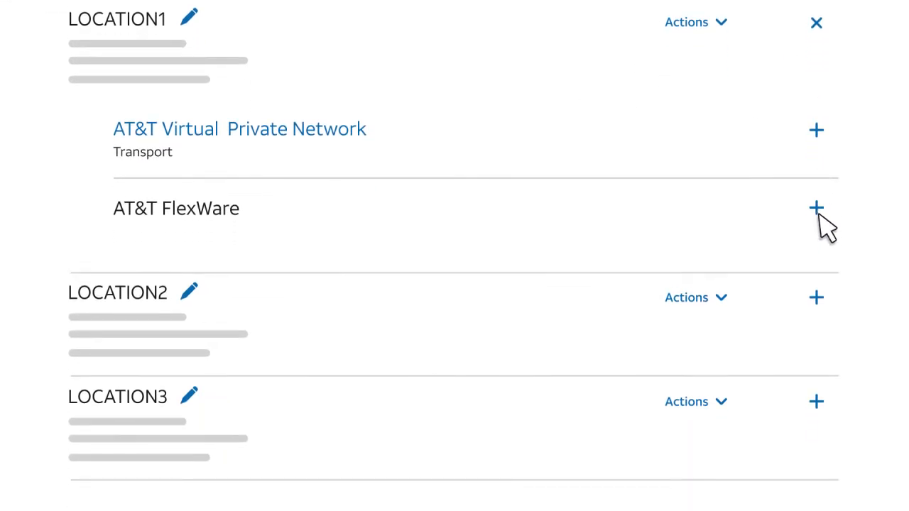
left_click(815, 208)
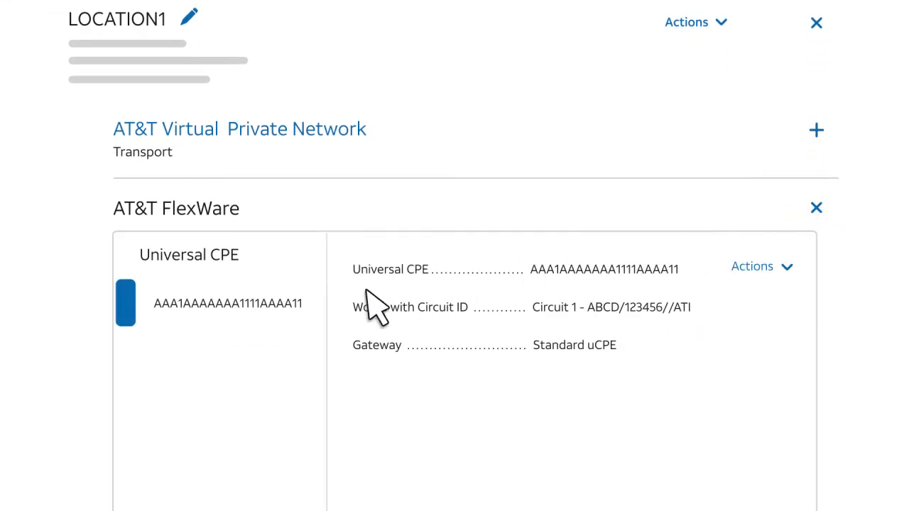
mouse_move(295, 341)
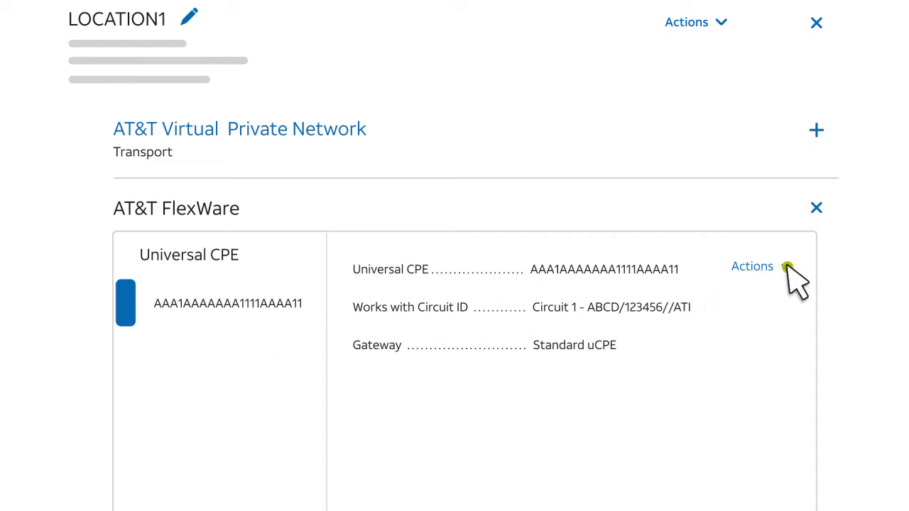
left_click(752, 265)
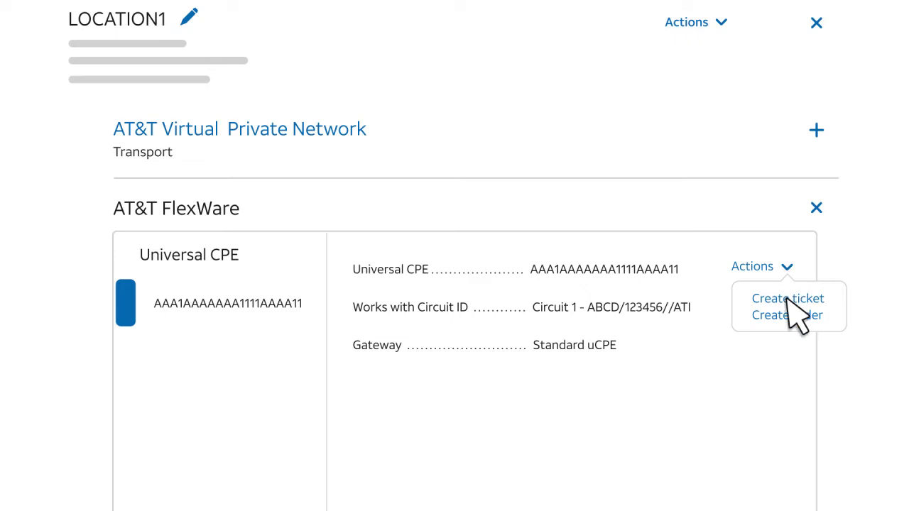
left_click(787, 299)
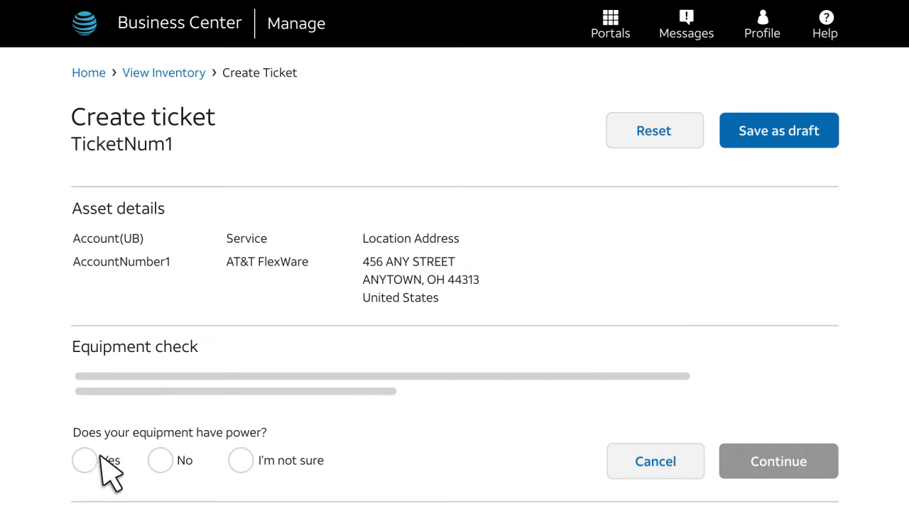
Answer Yes to 'Does your equipment have power?' and continue to trouble details
left_click(84, 460)
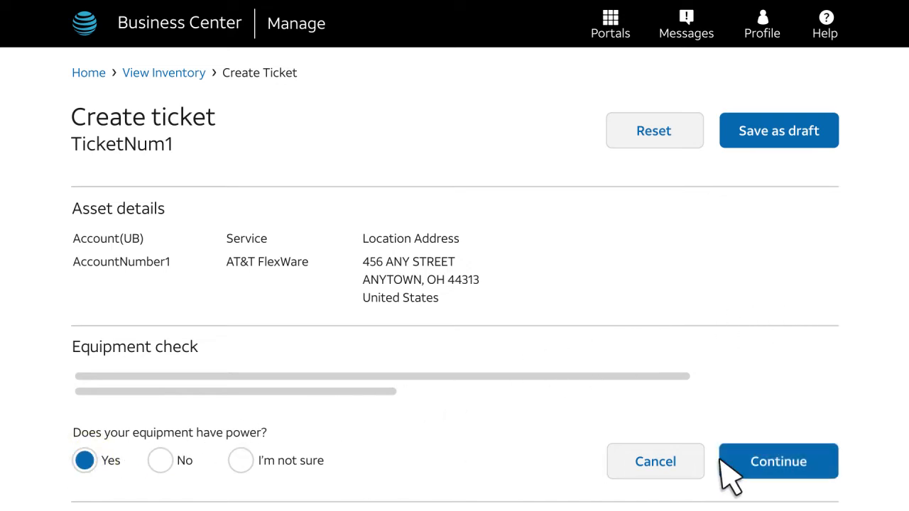
left_click(778, 461)
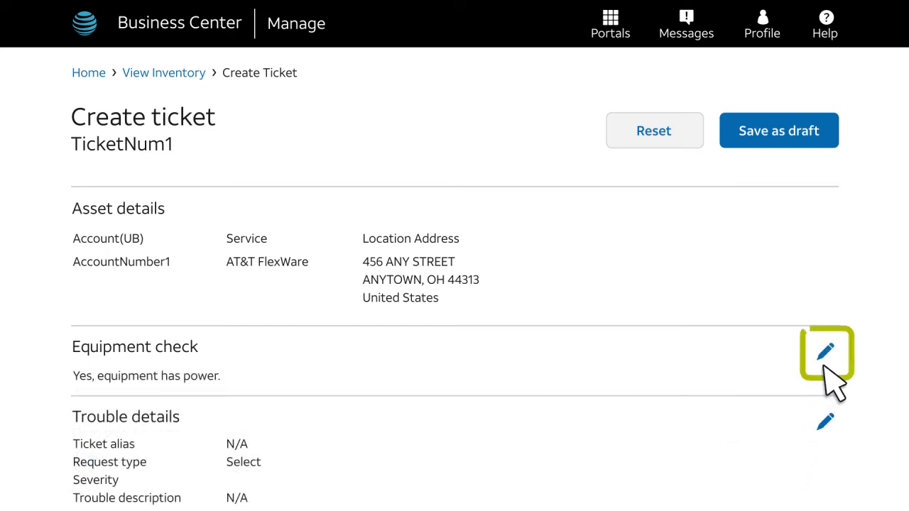
Enter 'Eastern Office Problem' as a Fault with degraded service, then continue
scroll("down", 3)
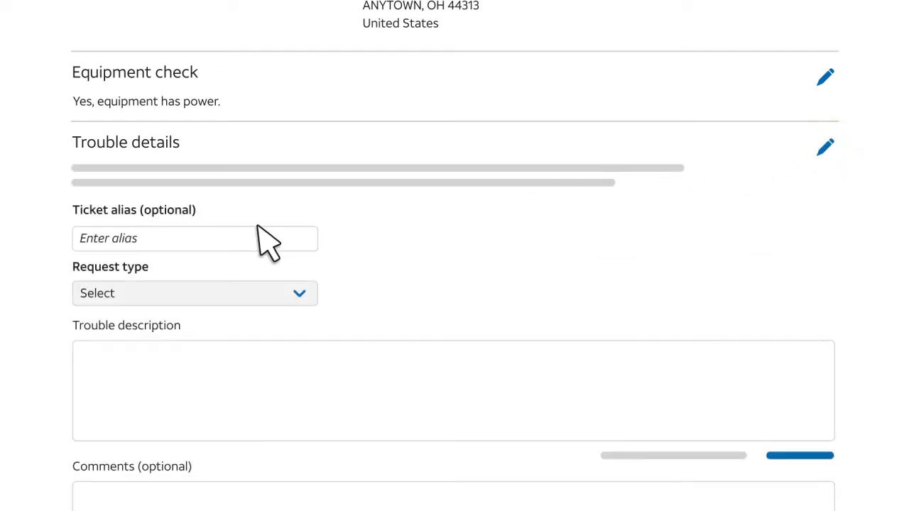
type("Eastern Office Problem")
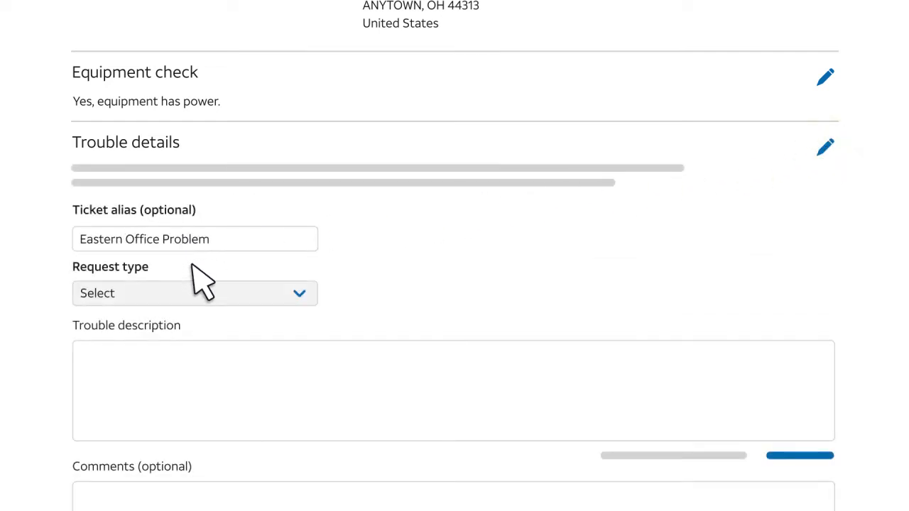
mouse_move(294, 302)
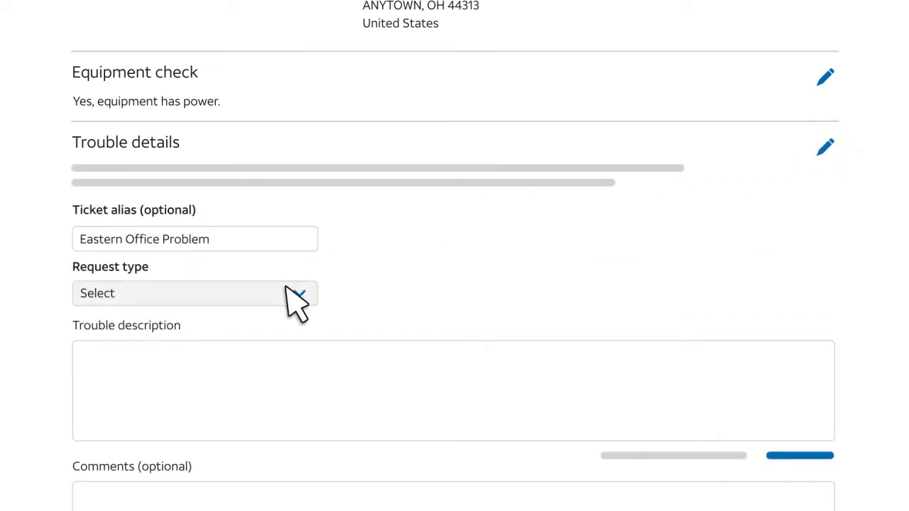
left_click(195, 292)
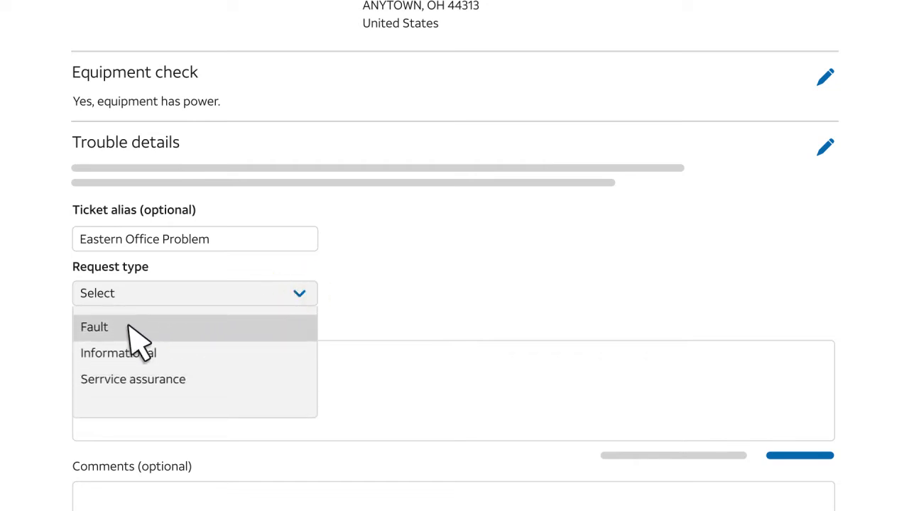
left_click(95, 327)
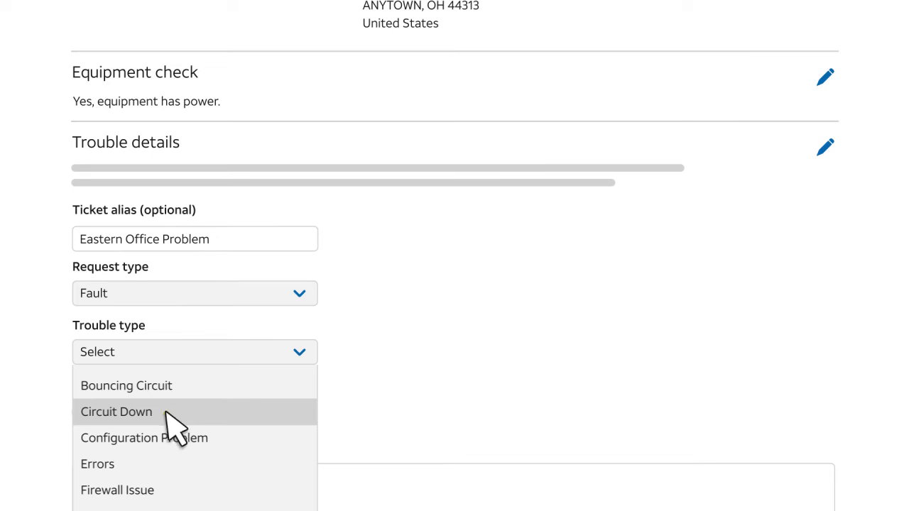
scroll("down", 3)
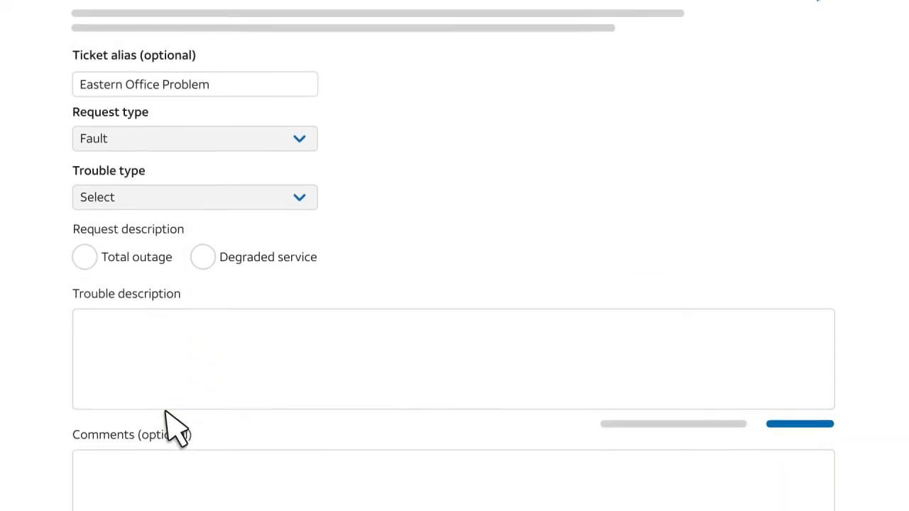
left_click(202, 222)
type("Example trouble description")
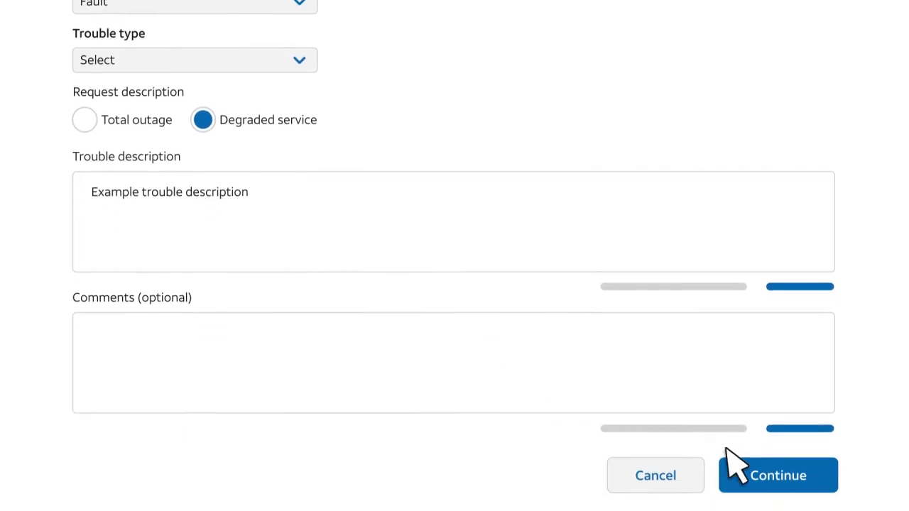
left_click(777, 475)
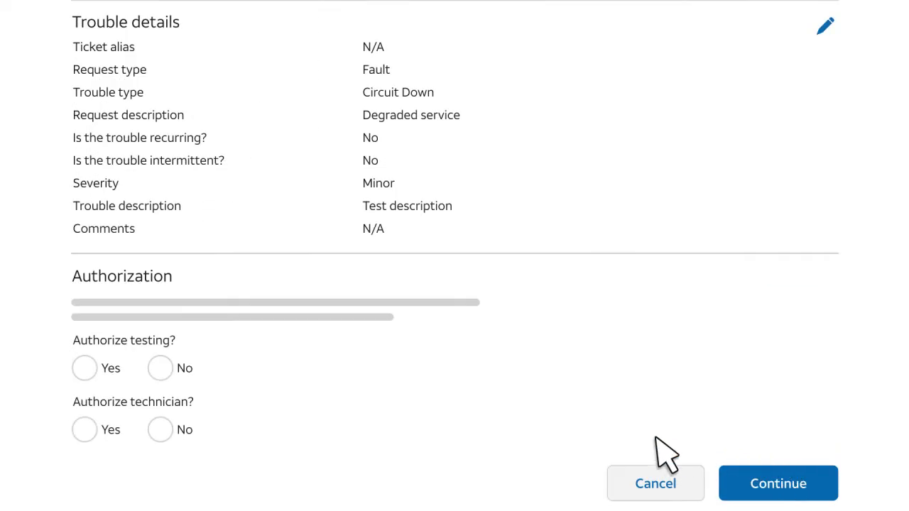
mouse_move(243, 373)
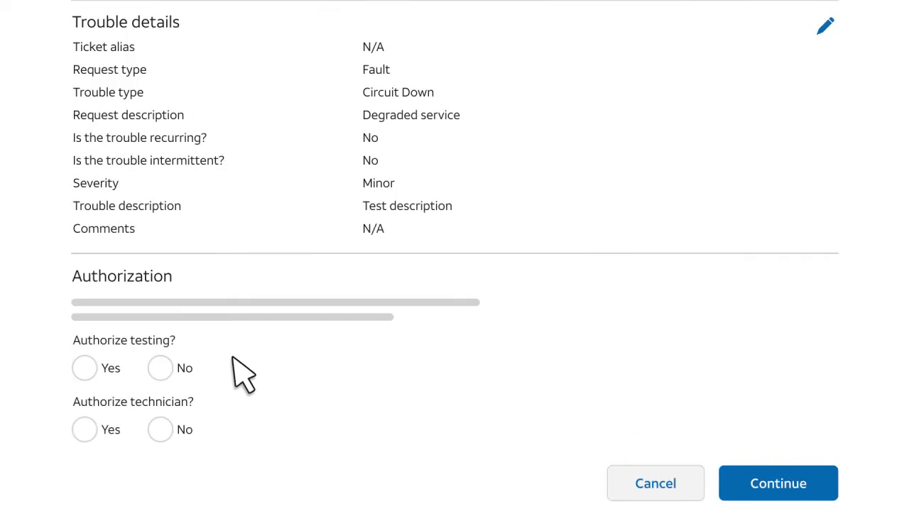
Authorize AT&T testing and a technician visit, then continue to ticket contacts
left_click(83, 368)
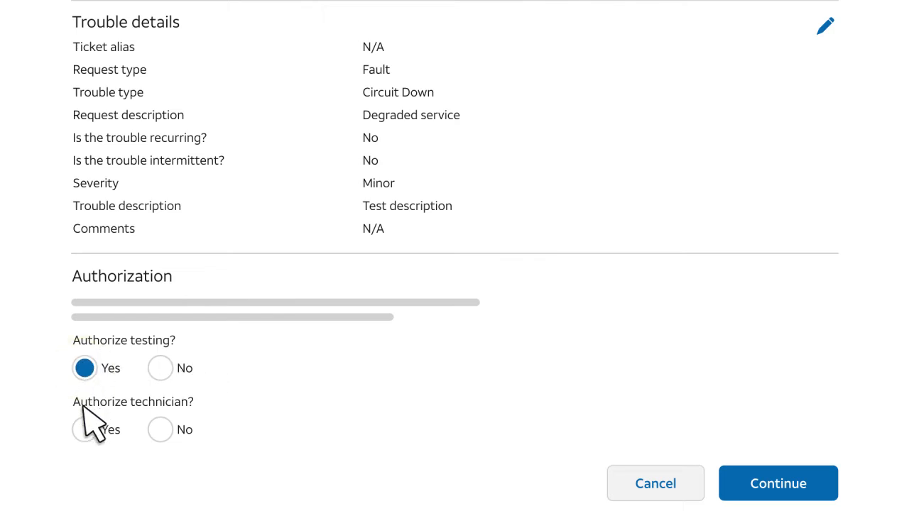
left_click(84, 429)
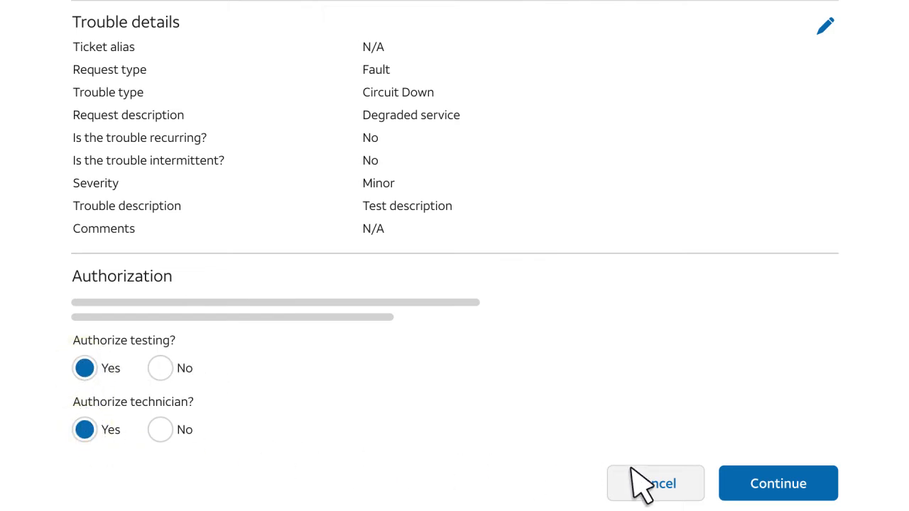
left_click(778, 483)
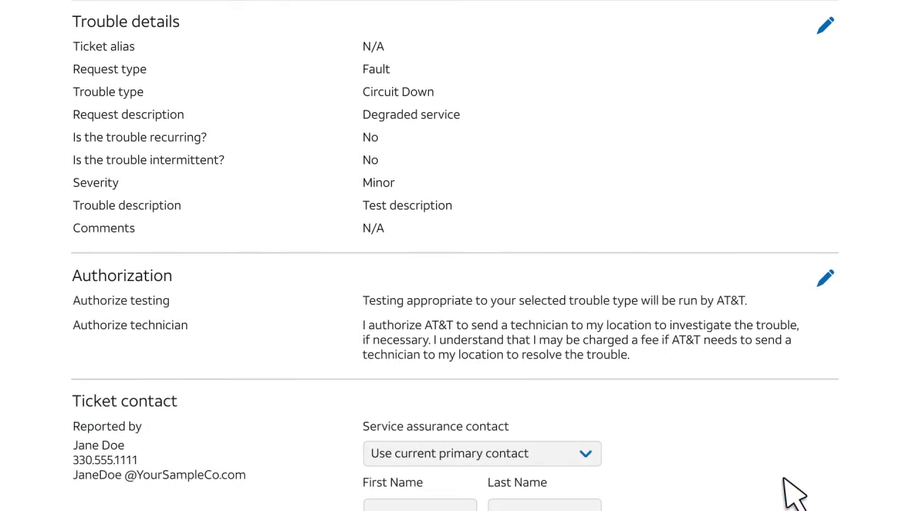
scroll("down", 3)
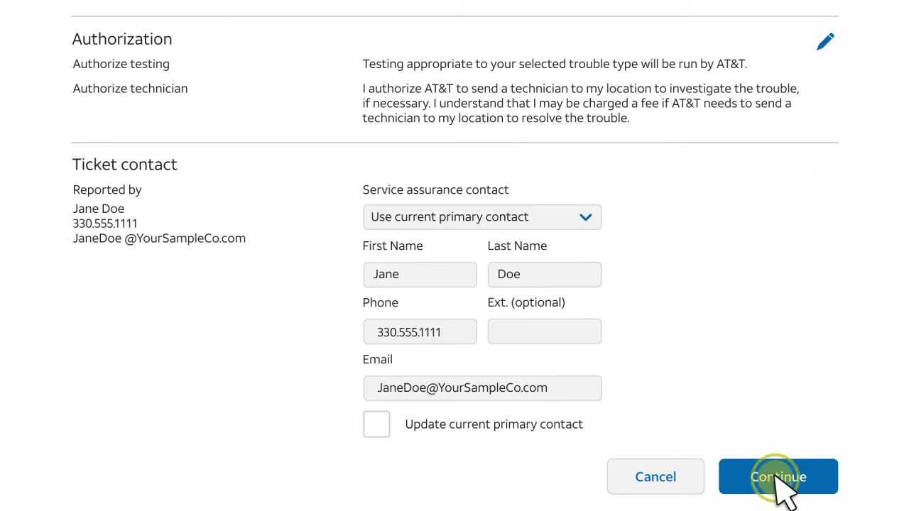
Accept Jane Doe's contact details, review the ticket summary, and submit the ticket
left_click(777, 476)
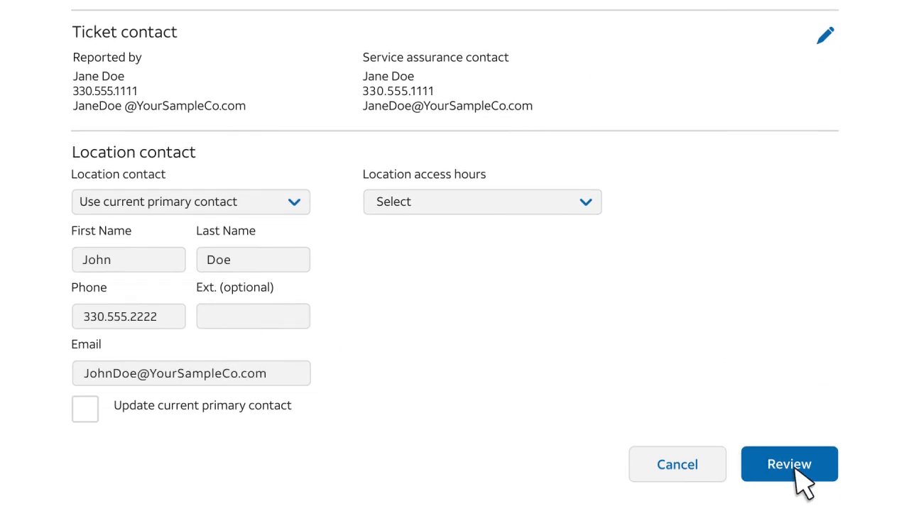
left_click(789, 463)
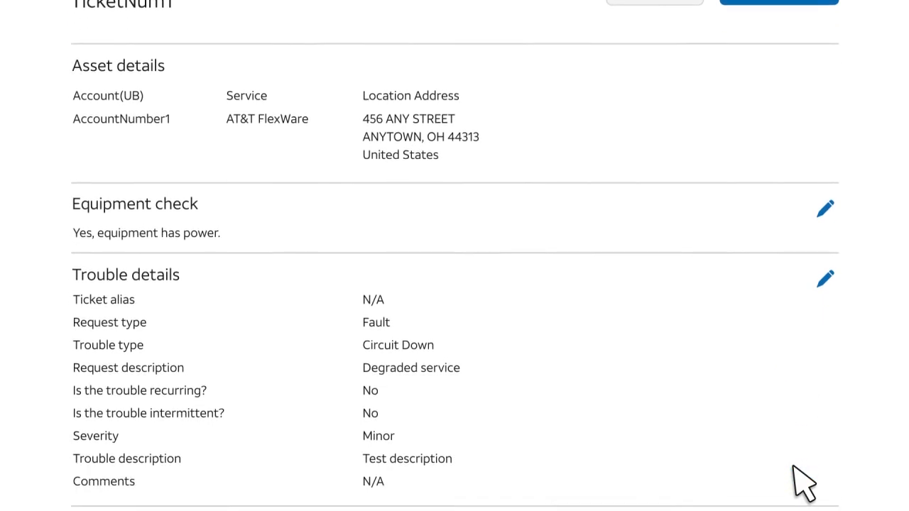
scroll("down", 3)
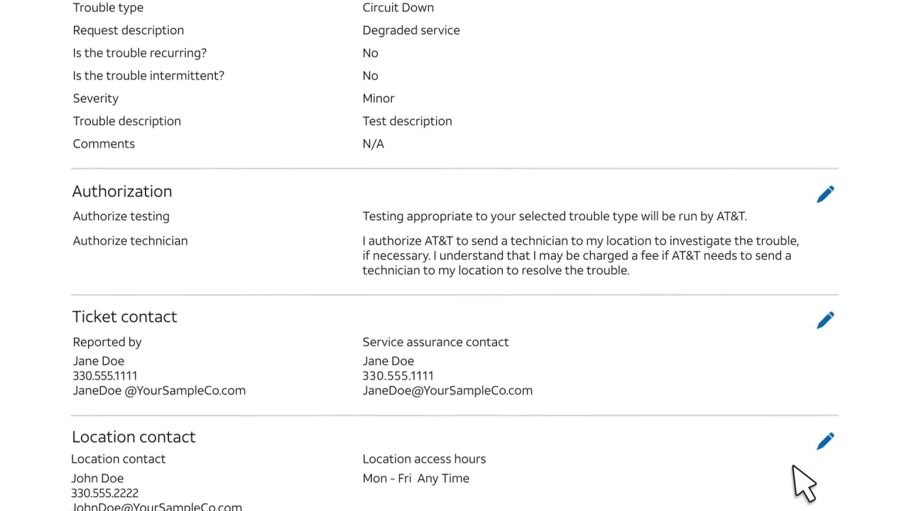
scroll("down", 3)
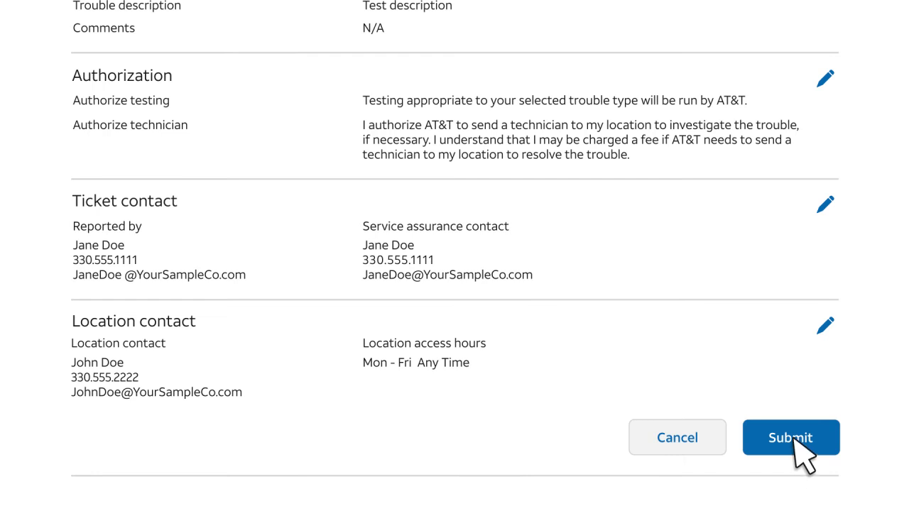
left_click(791, 436)
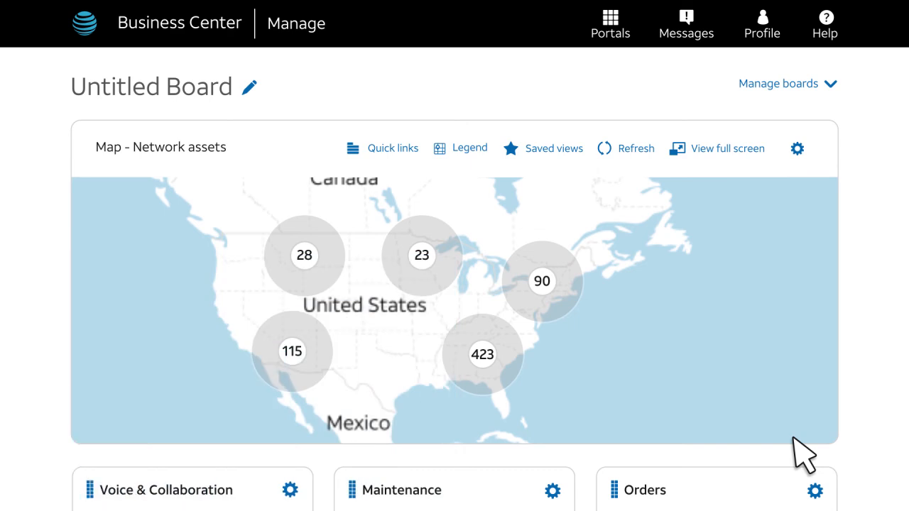
Scroll the dashboard down to the Maintenance card showing 2 open tickets
scroll("down", 3)
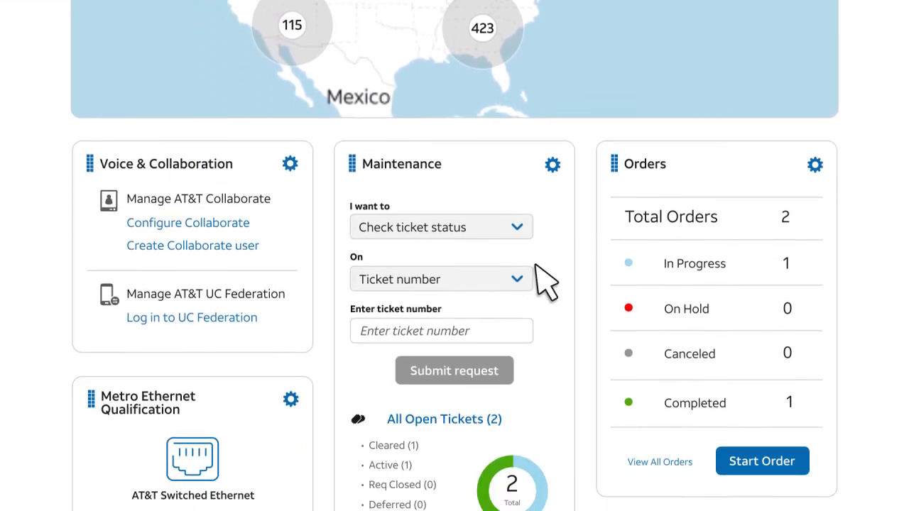
scroll("down", 3)
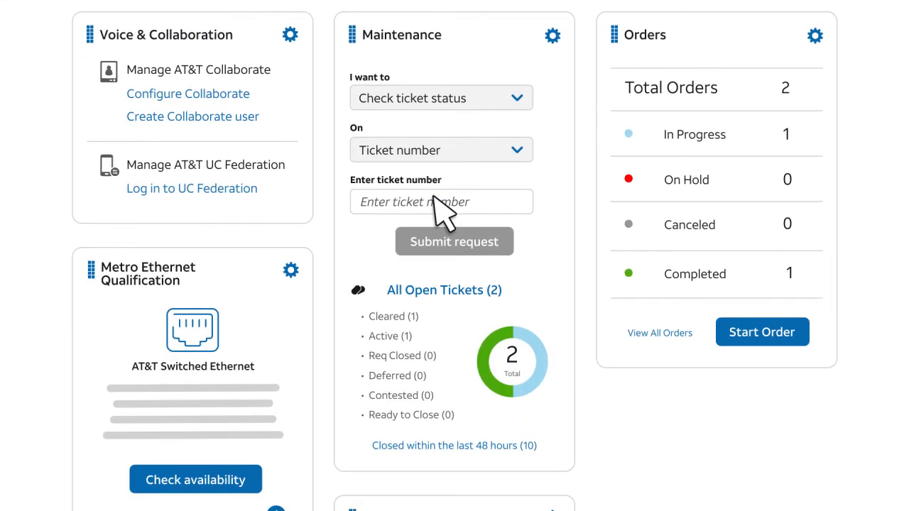
mouse_move(438, 213)
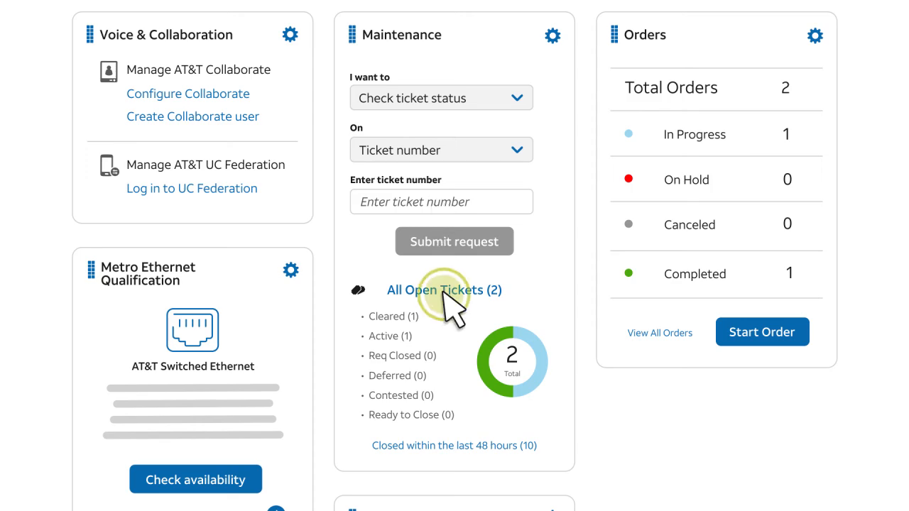
Open All Open Tickets to see TicketNum1's information, then open the Help panel
left_click(443, 289)
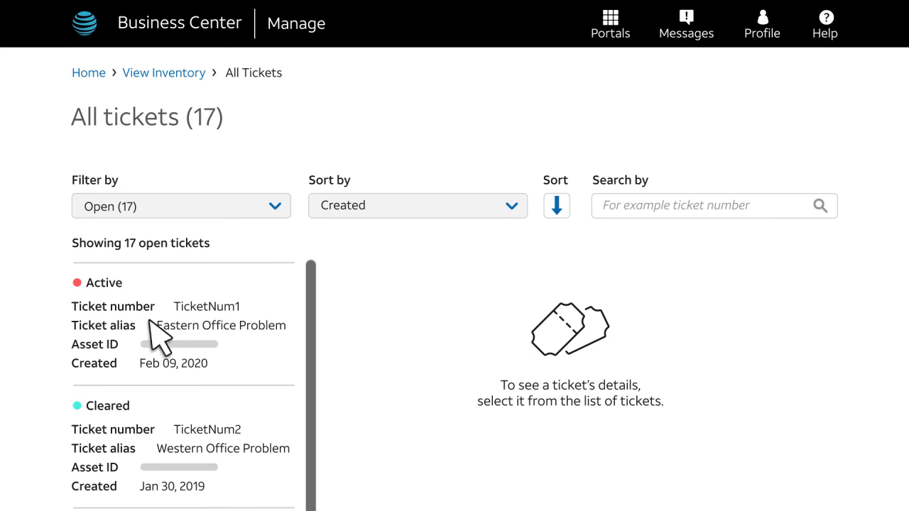
mouse_move(186, 330)
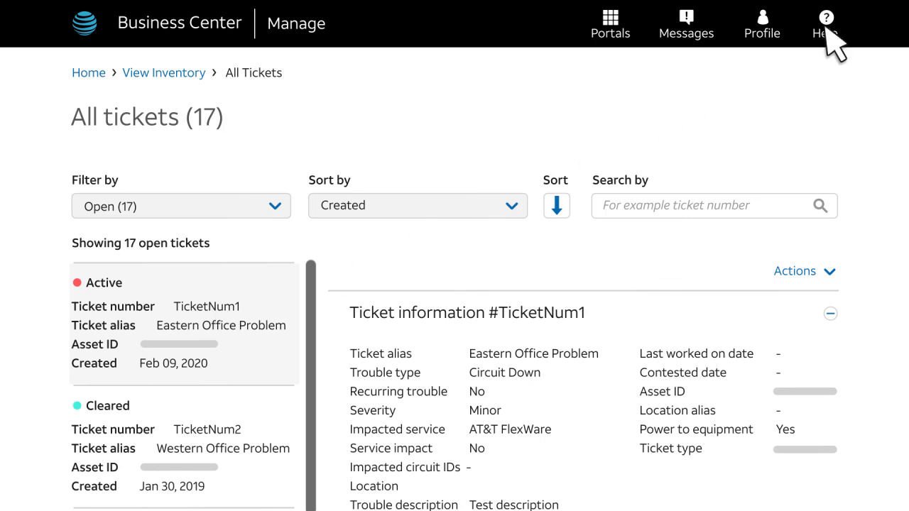
left_click(823, 24)
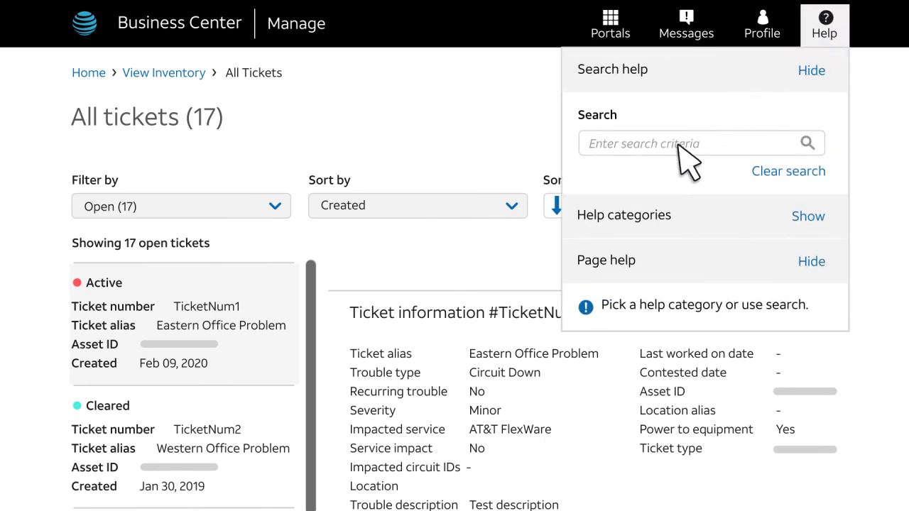
mouse_move(671, 159)
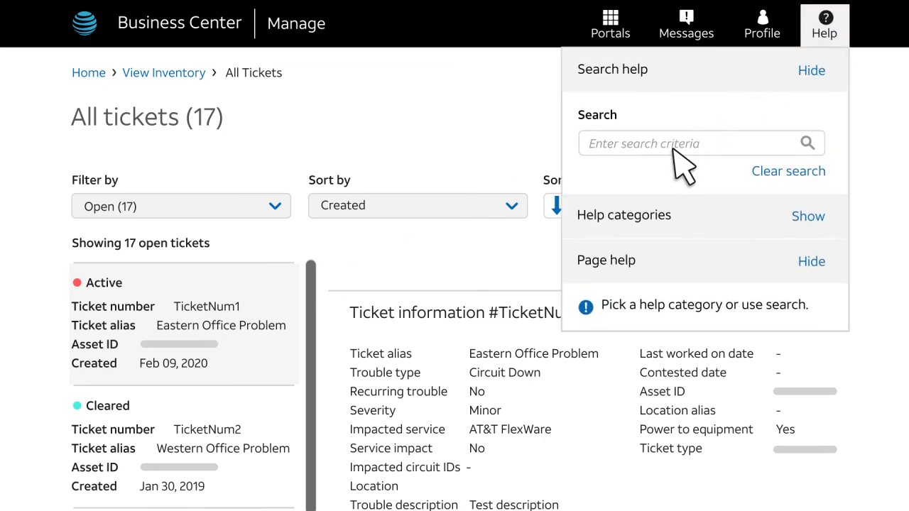